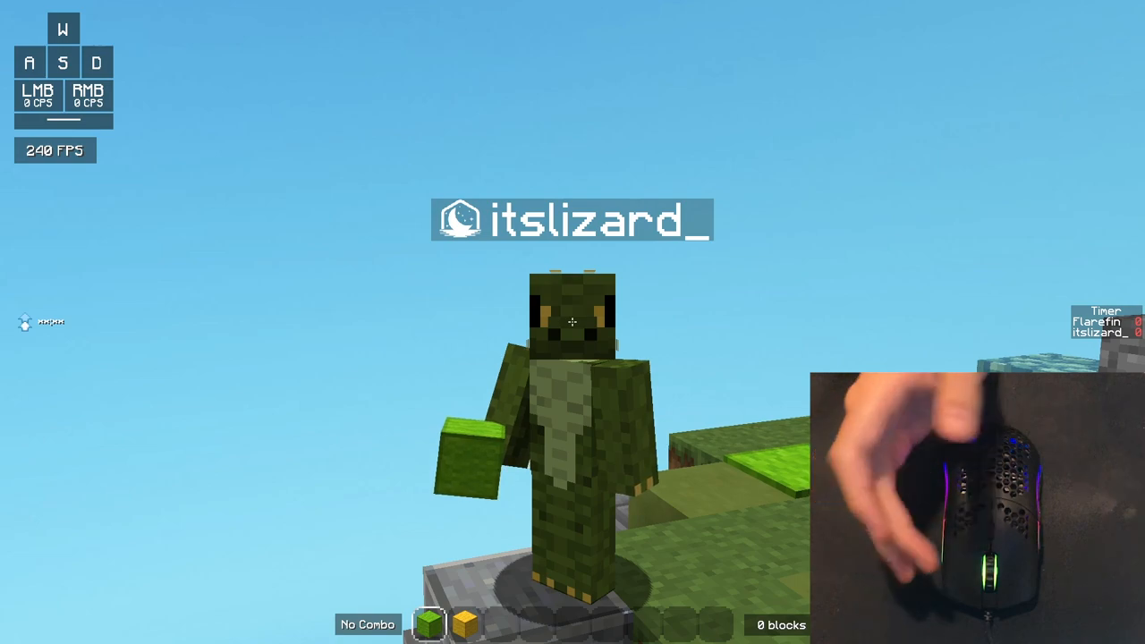
right_click(572, 322)
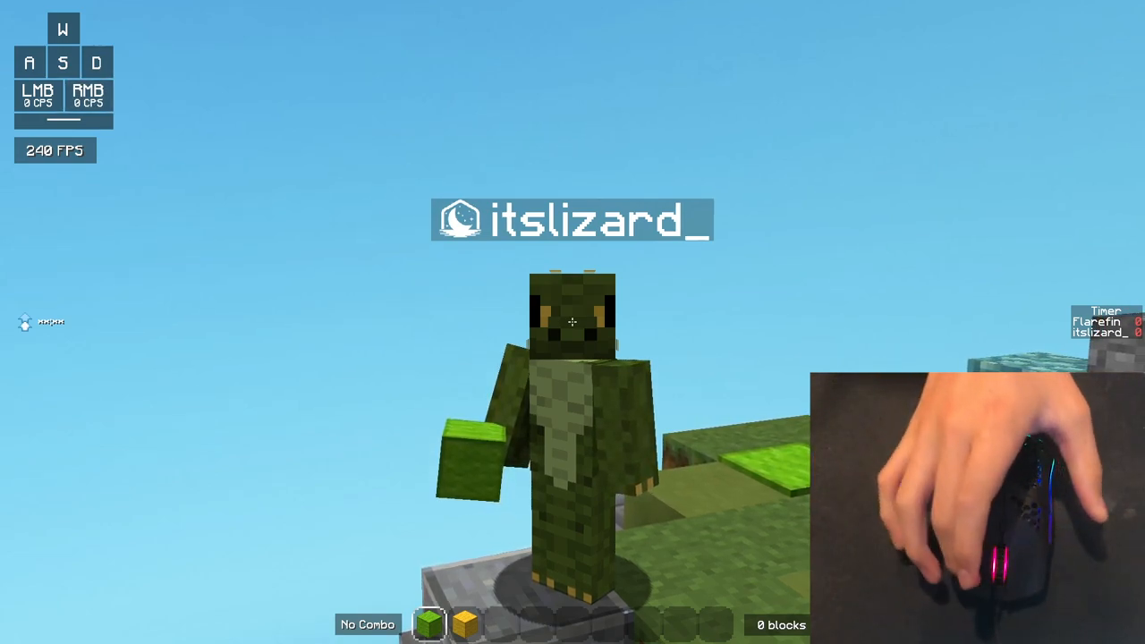
right_click(573, 323)
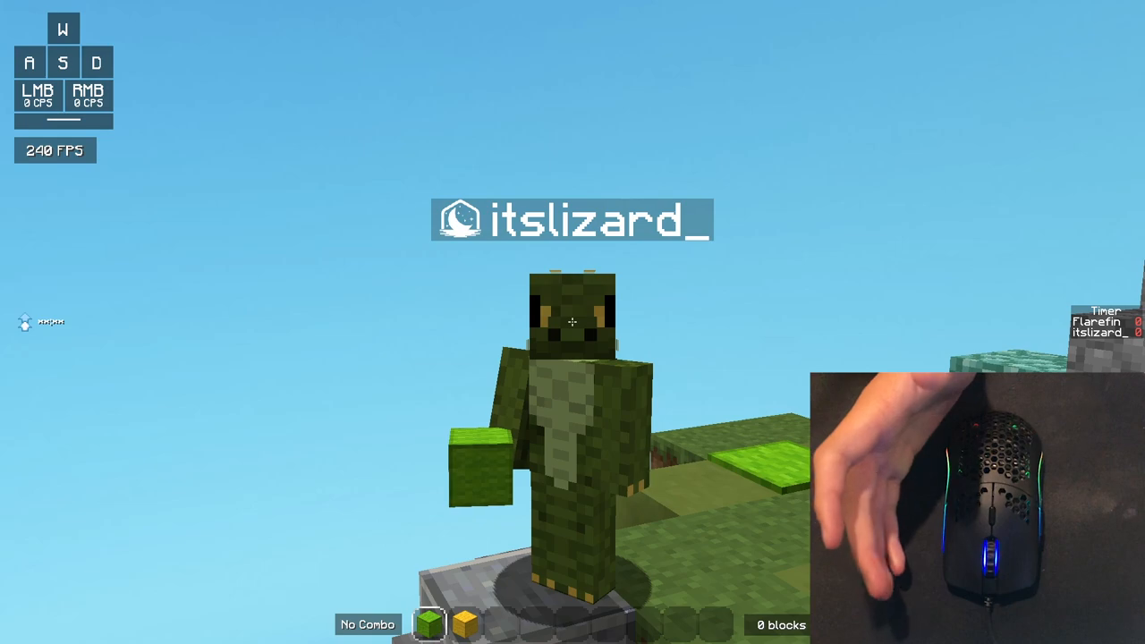
right_click(573, 322)
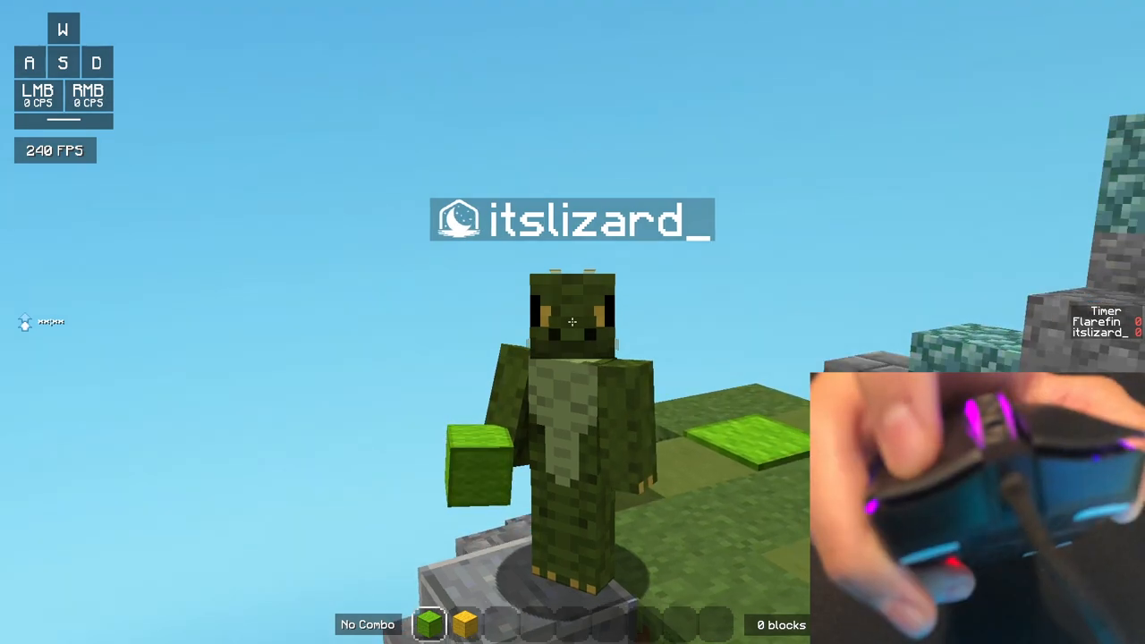
right_click(573, 322)
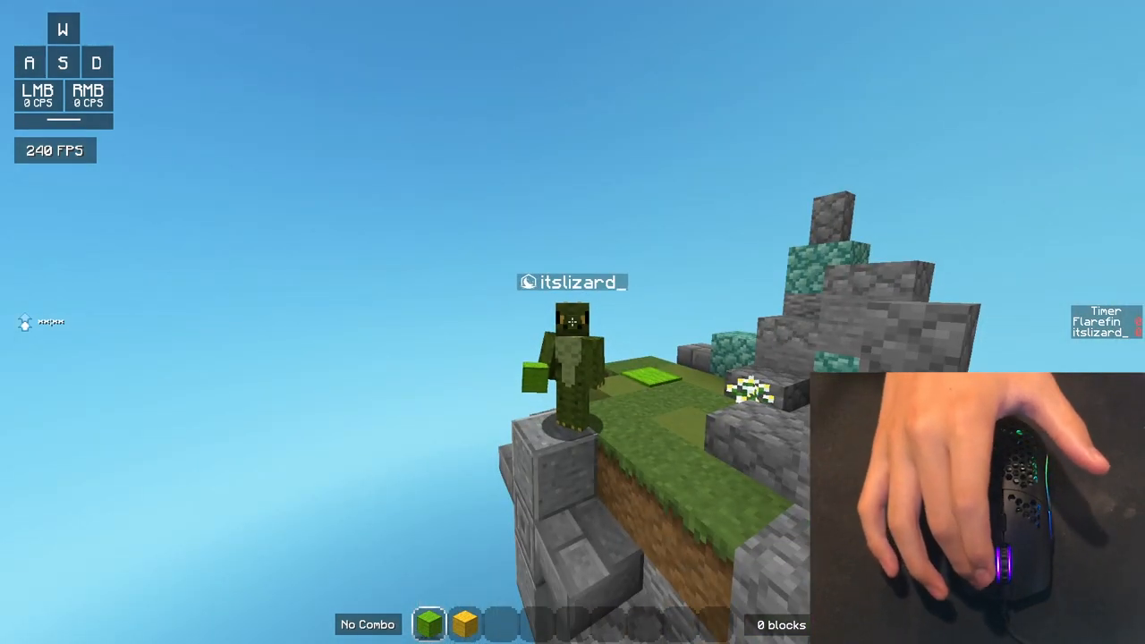
right_click(573, 322)
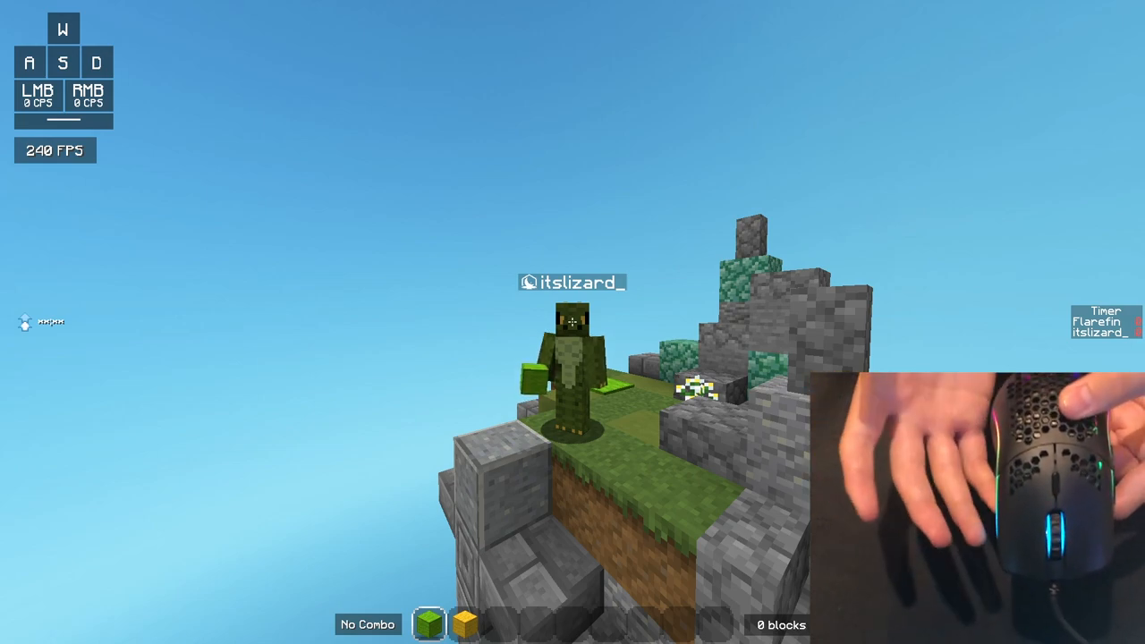
right_click(573, 322)
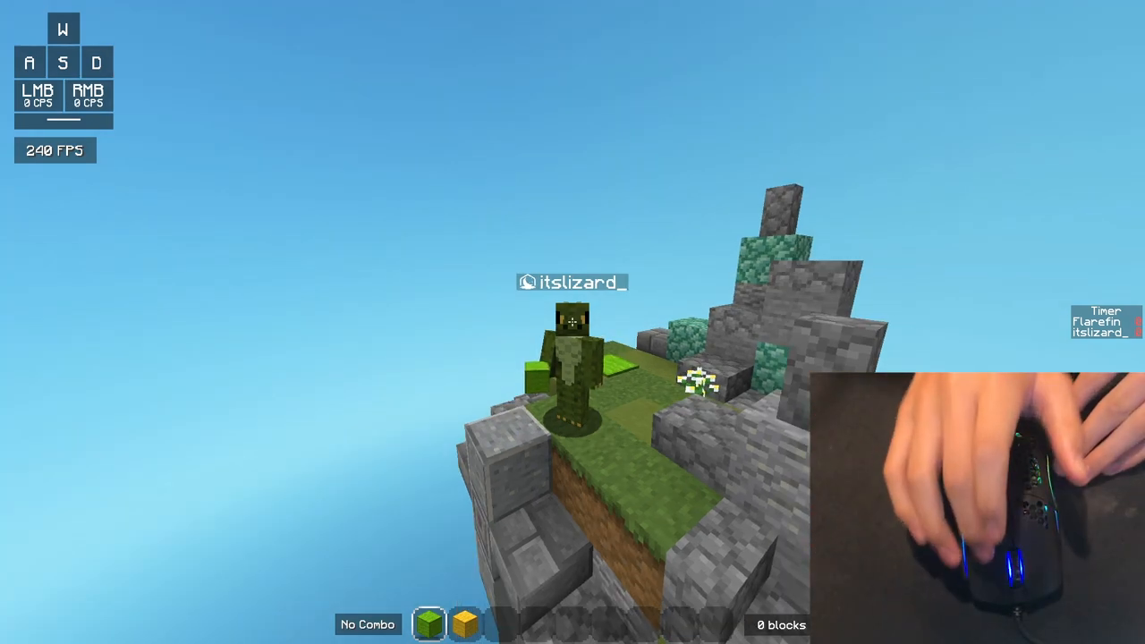
right_click(573, 322)
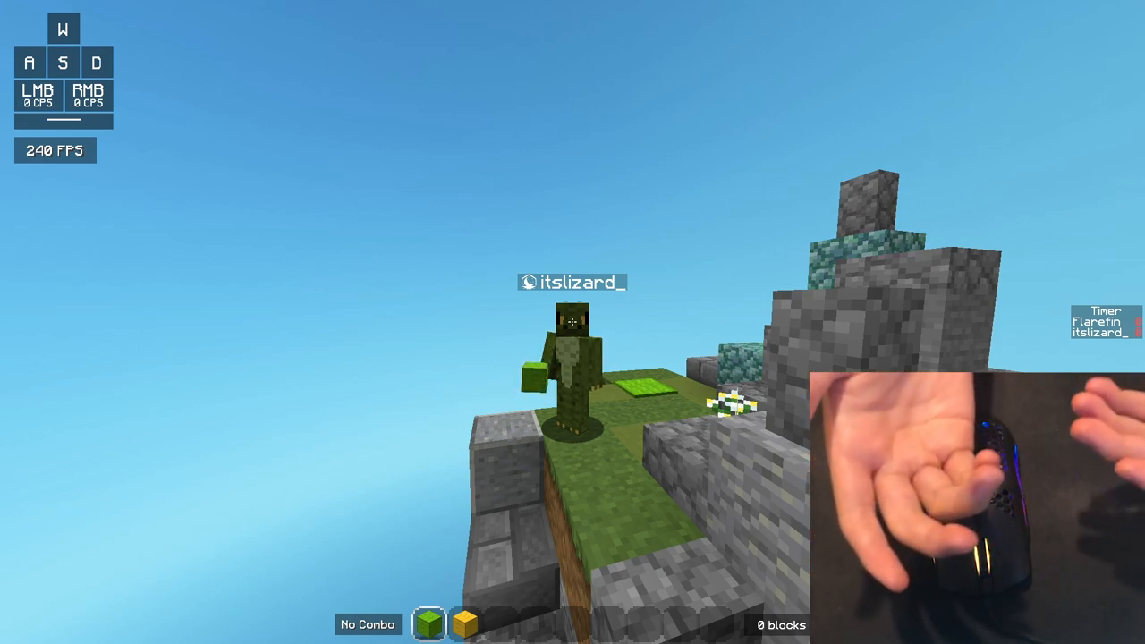
mouse_move(573, 322)
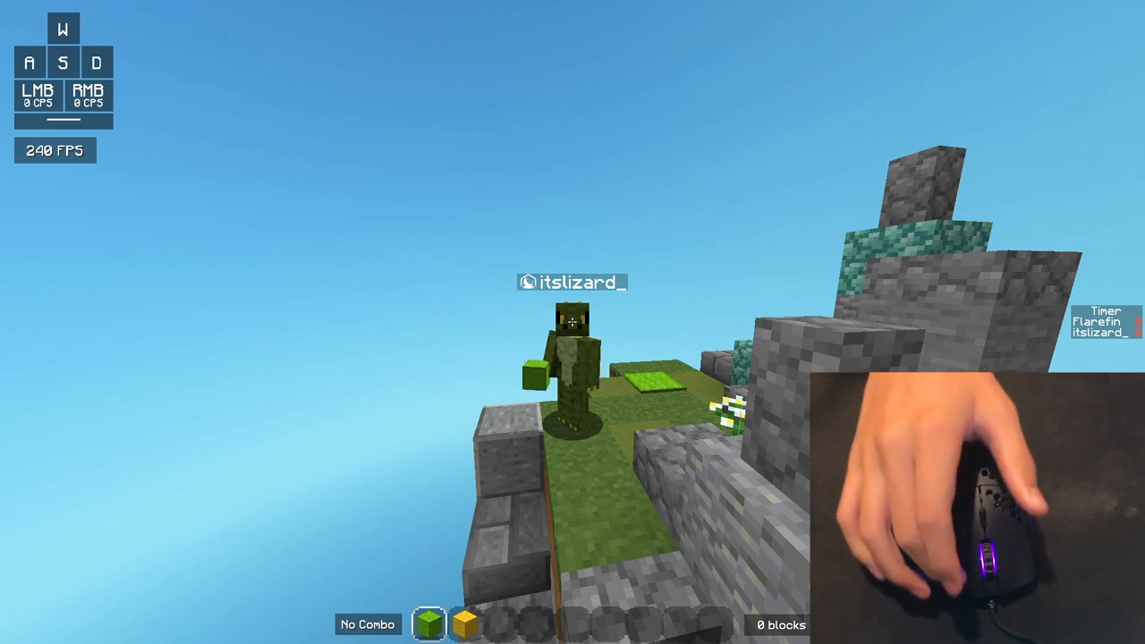
mouse_move(573, 322)
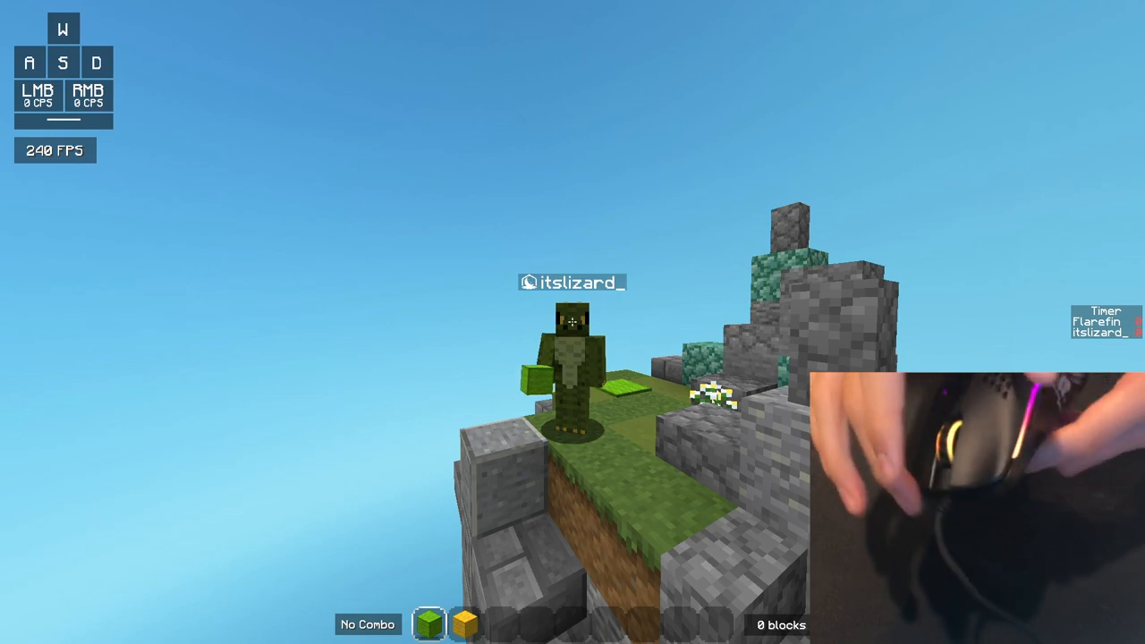
right_click(573, 322)
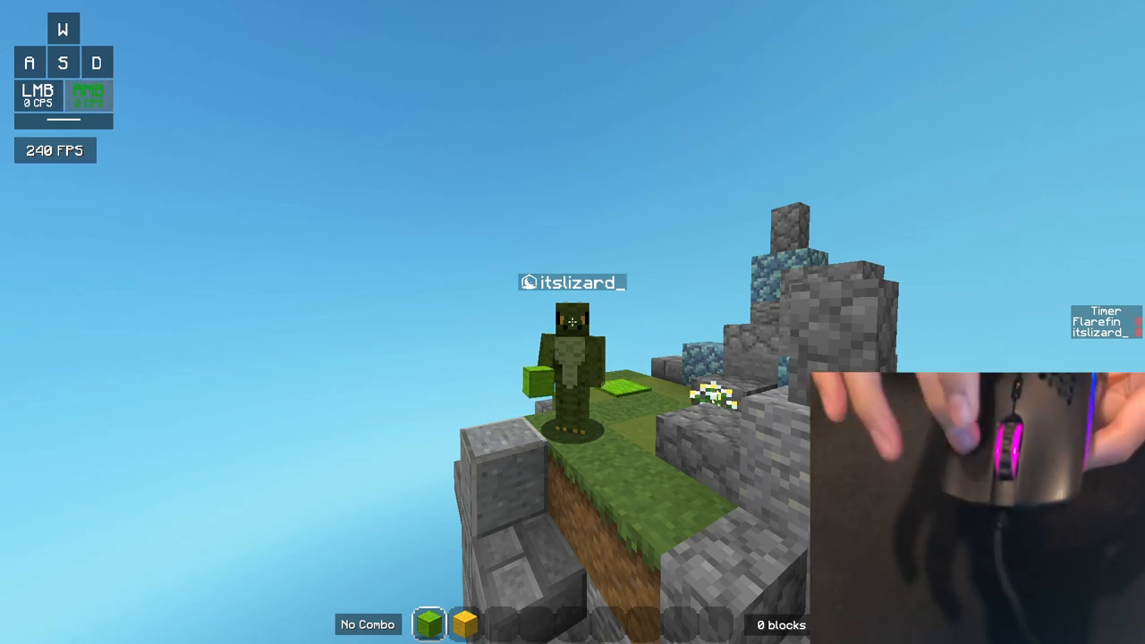
right_click(573, 323)
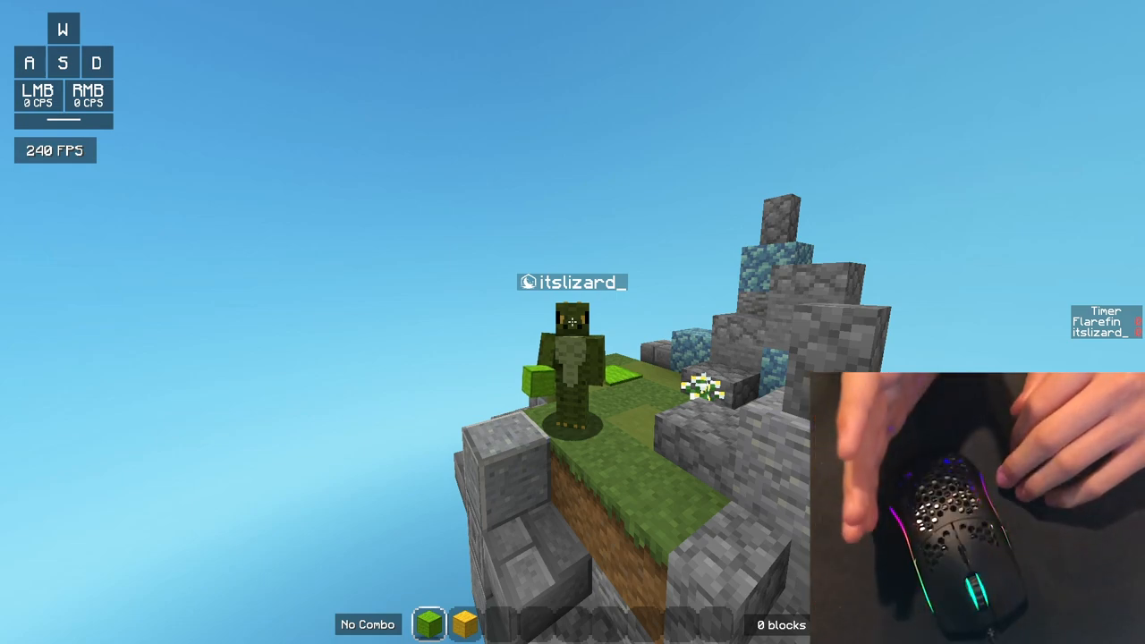
mouse_move(573, 322)
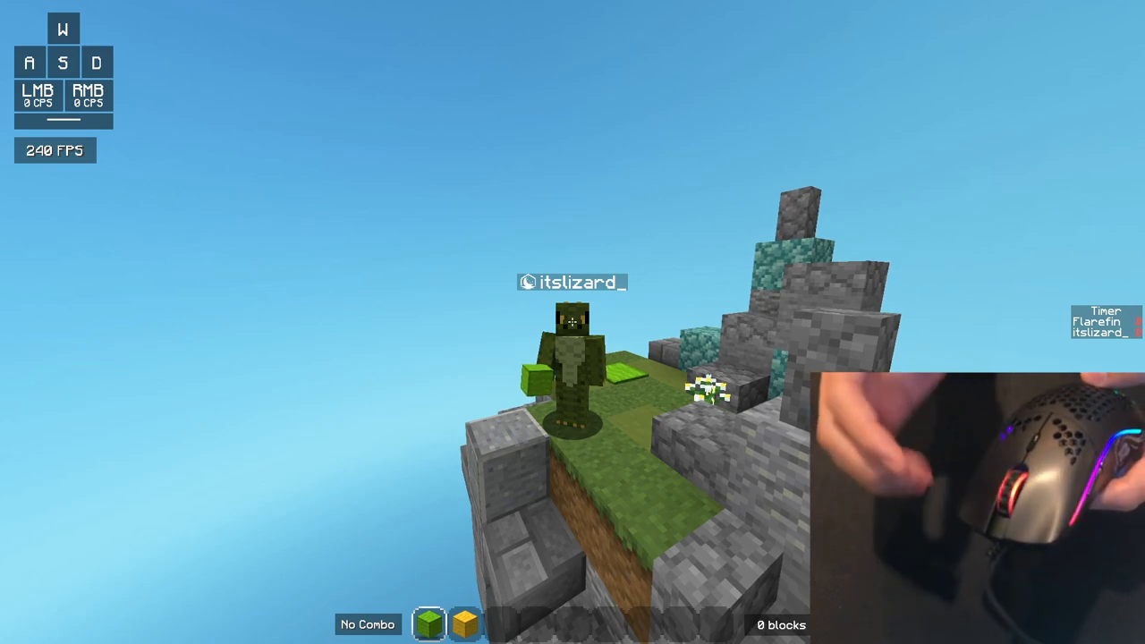
mouse_move(573, 322)
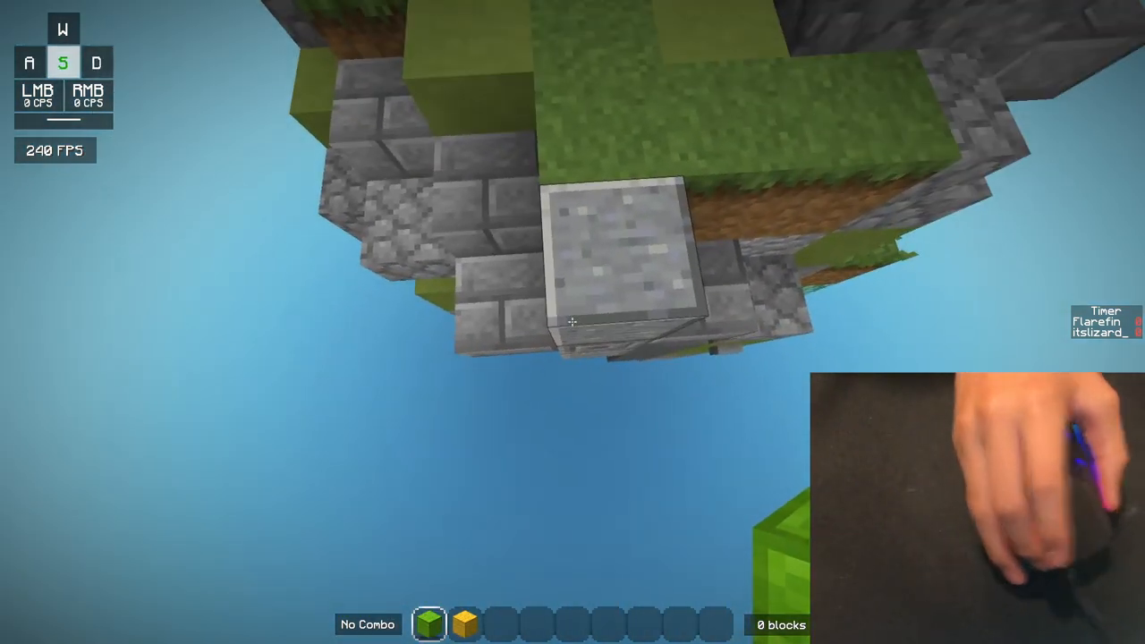
right_click(573, 322)
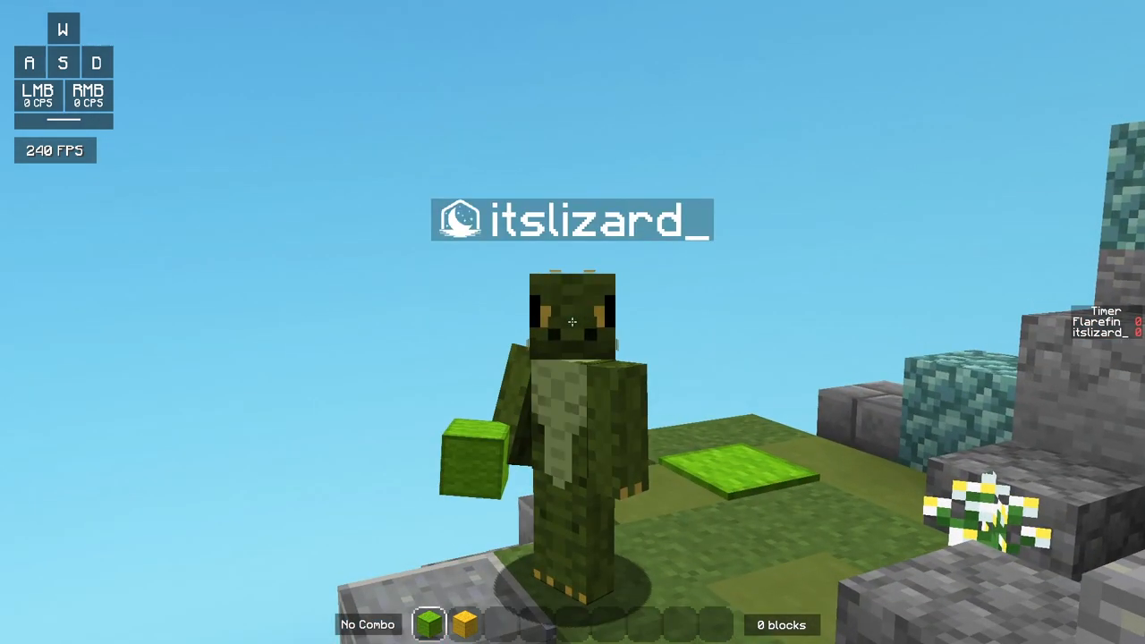
mouse_move(573, 322)
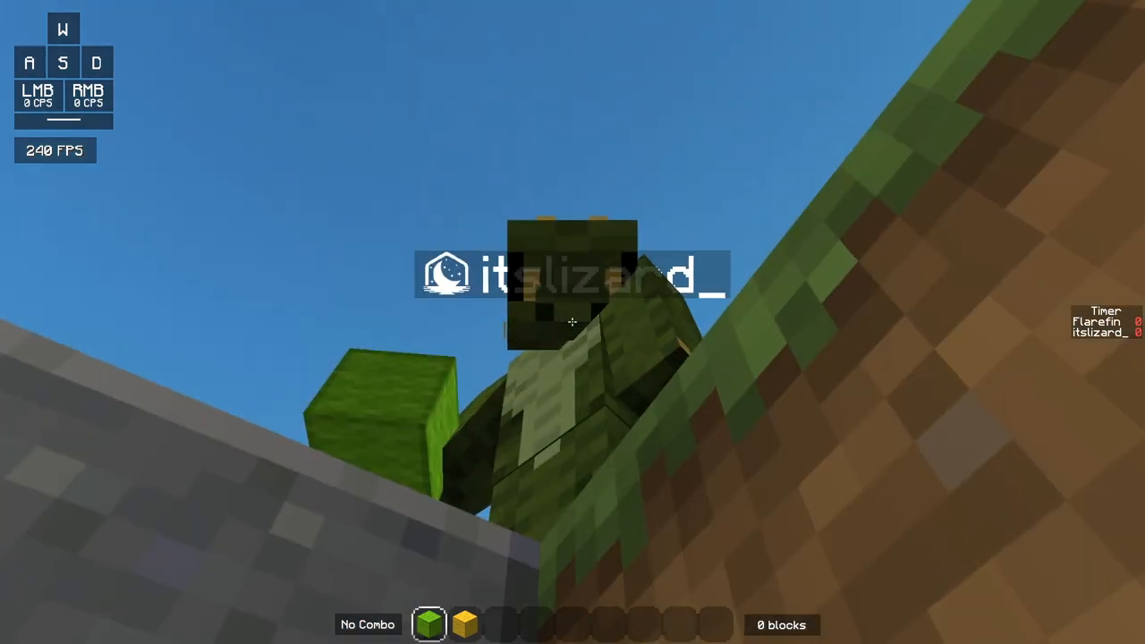
mouse_move(573, 322)
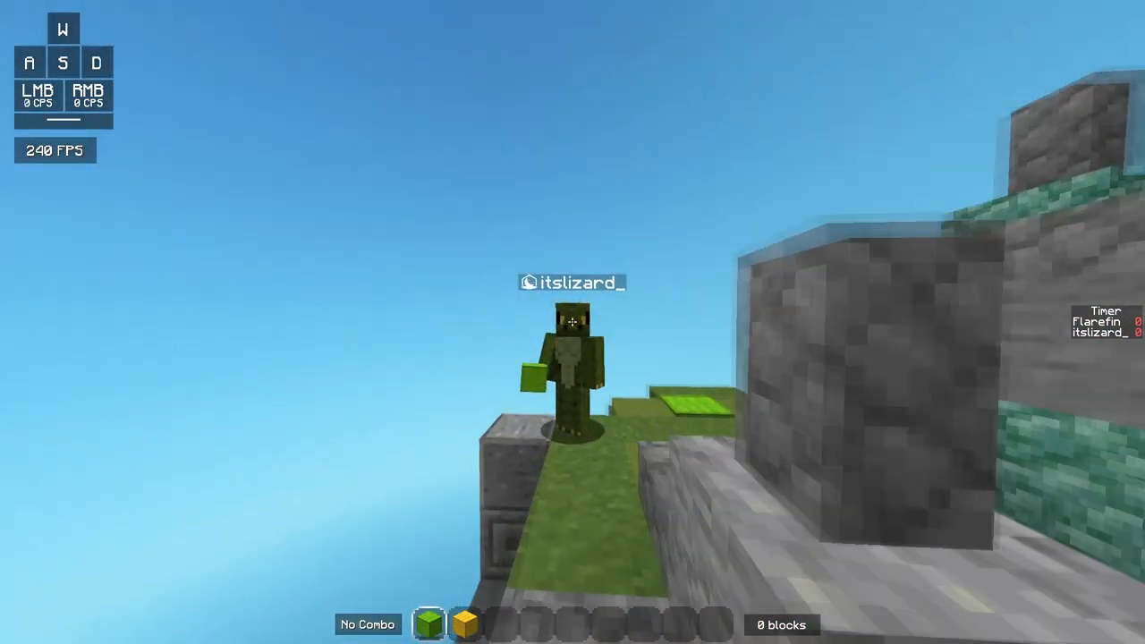
mouse_move(573, 322)
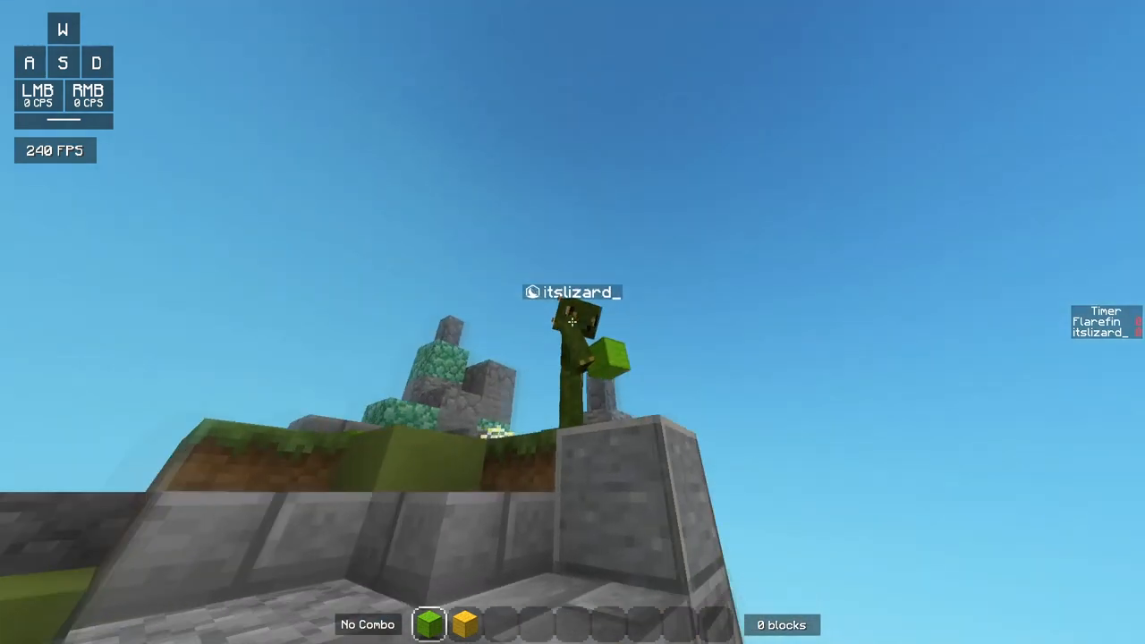